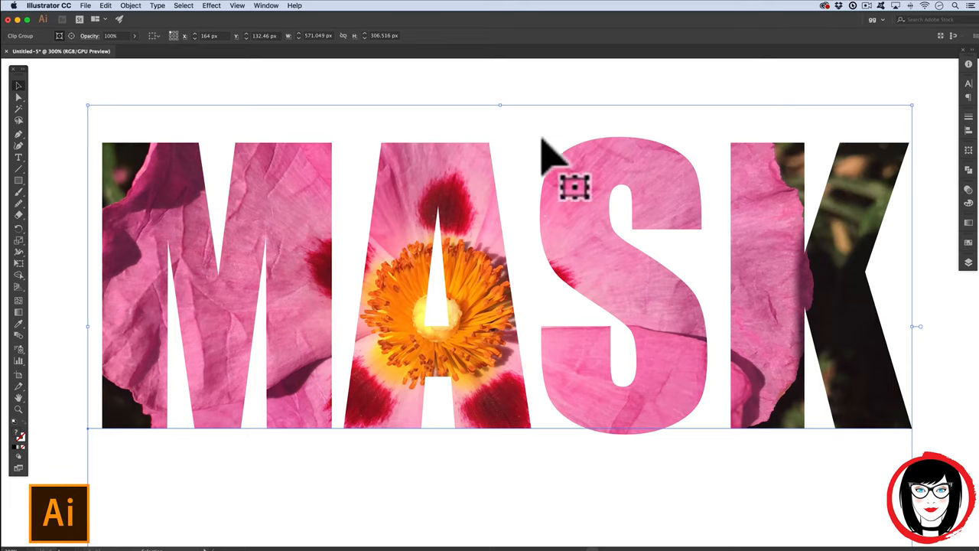
pyautogui.moveTo(768, 264)
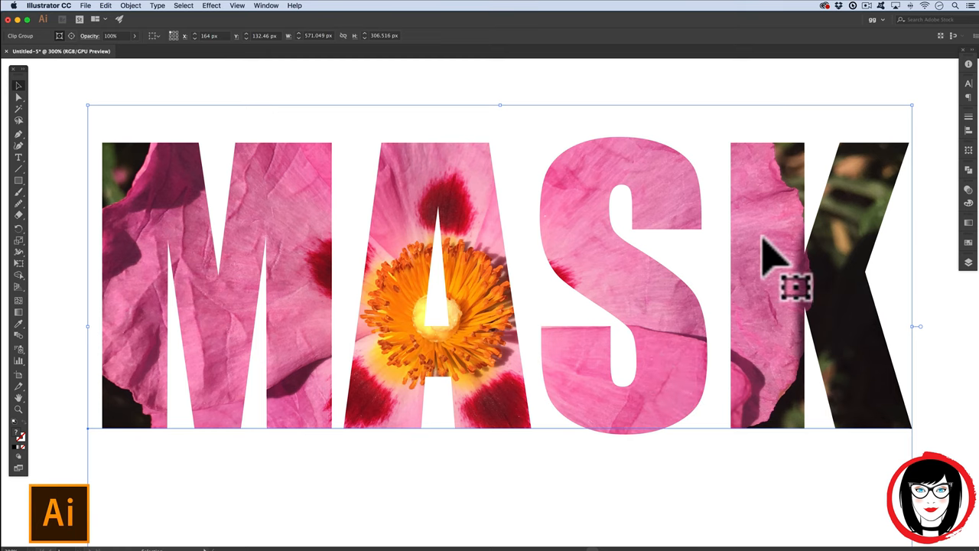
pyautogui.moveTo(891, 260)
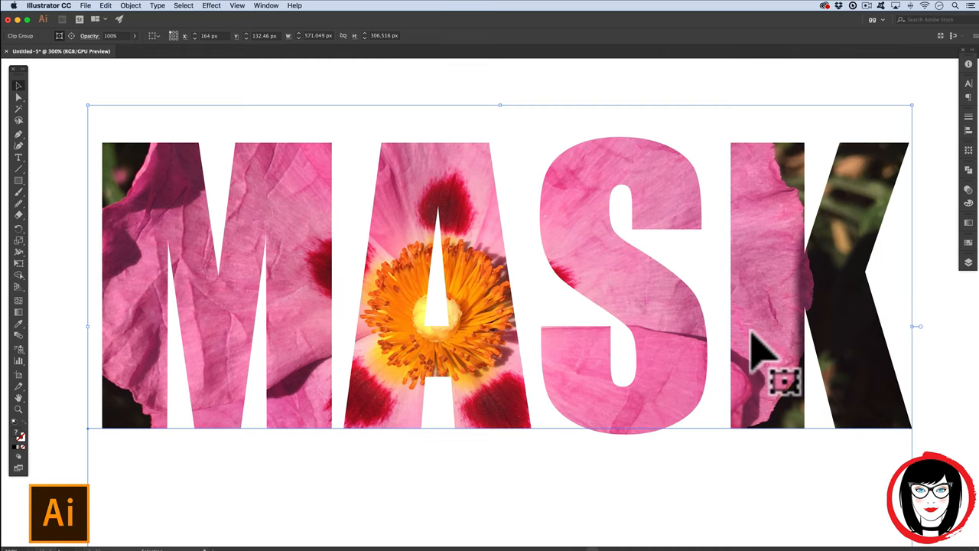
pyautogui.moveTo(772, 352)
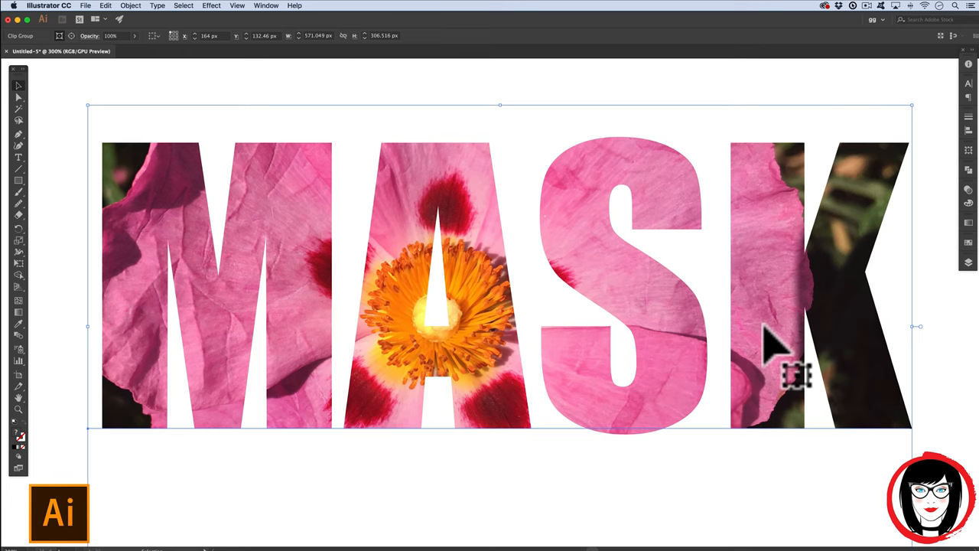
pyautogui.moveTo(937, 352)
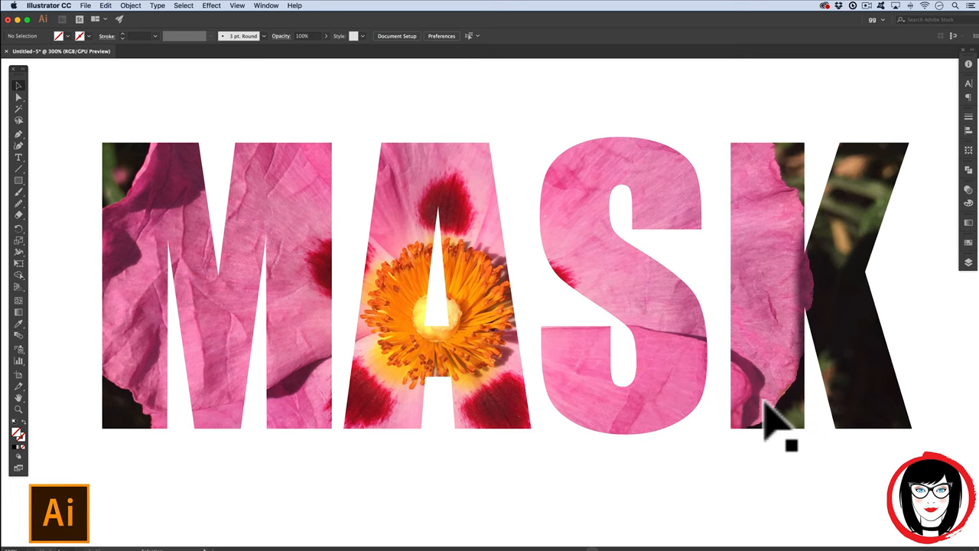
pyautogui.moveTo(746, 371)
pyautogui.write('T')
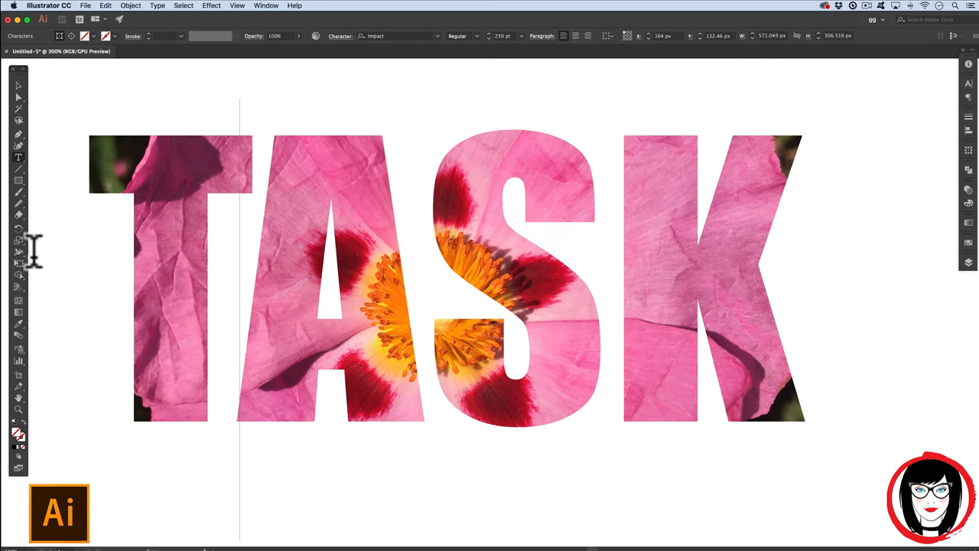
# Edit the masked lettering with the Type tool so it reads TASK.
pyautogui.click(18, 81)
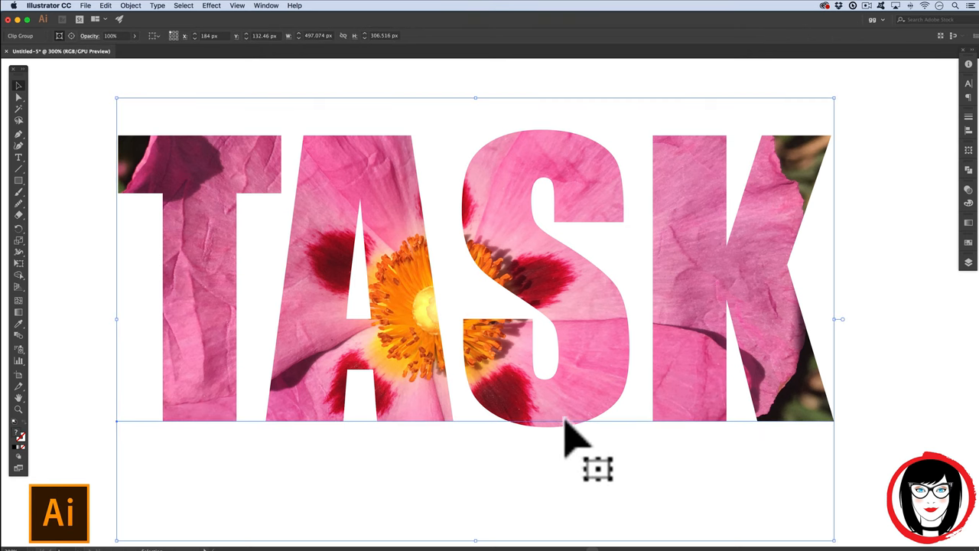
# Select the TASK clip group and release its clipping mask.
pyautogui.click(125, 6)
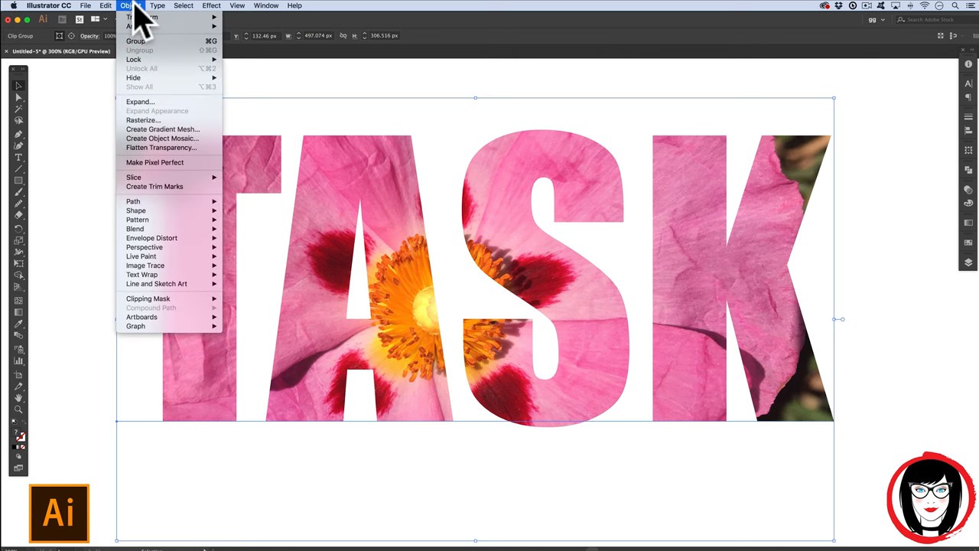
pyautogui.moveTo(139, 26)
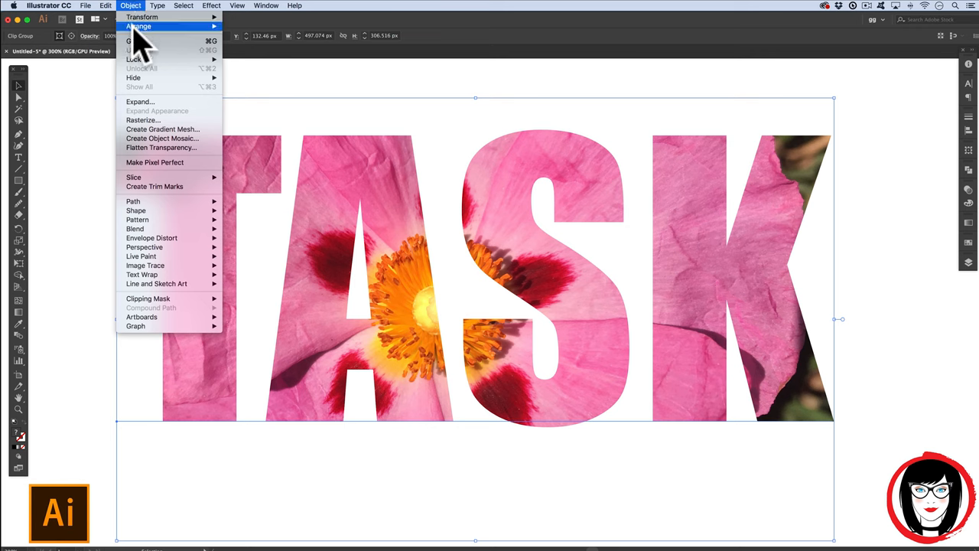
pyautogui.moveTo(148, 298)
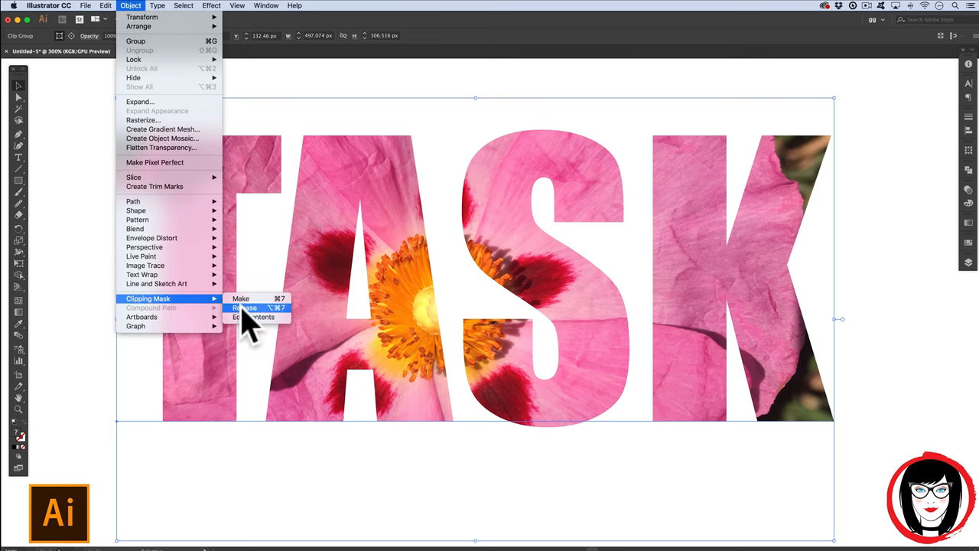
pyautogui.click(244, 317)
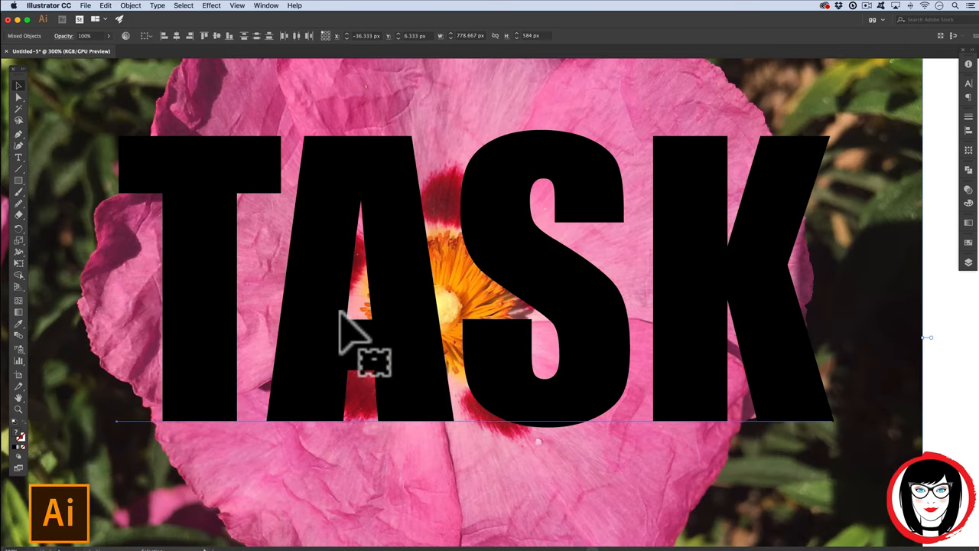
pyautogui.click(829, 459)
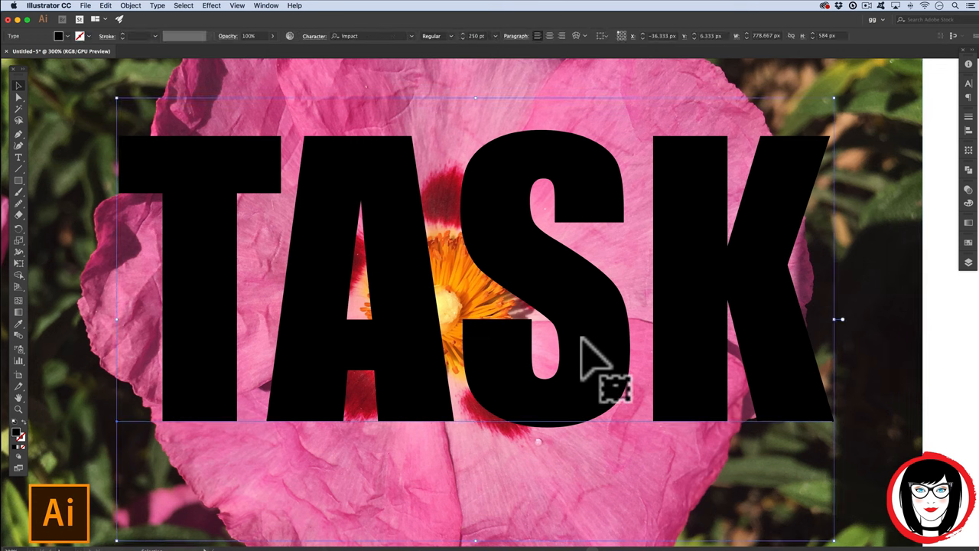
pyautogui.moveTo(796, 390)
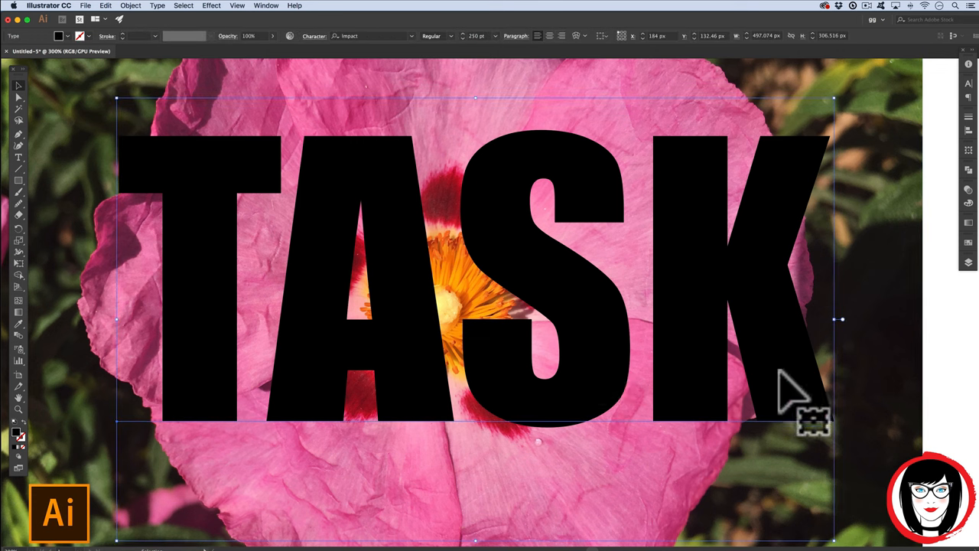
pyautogui.moveTo(692, 413)
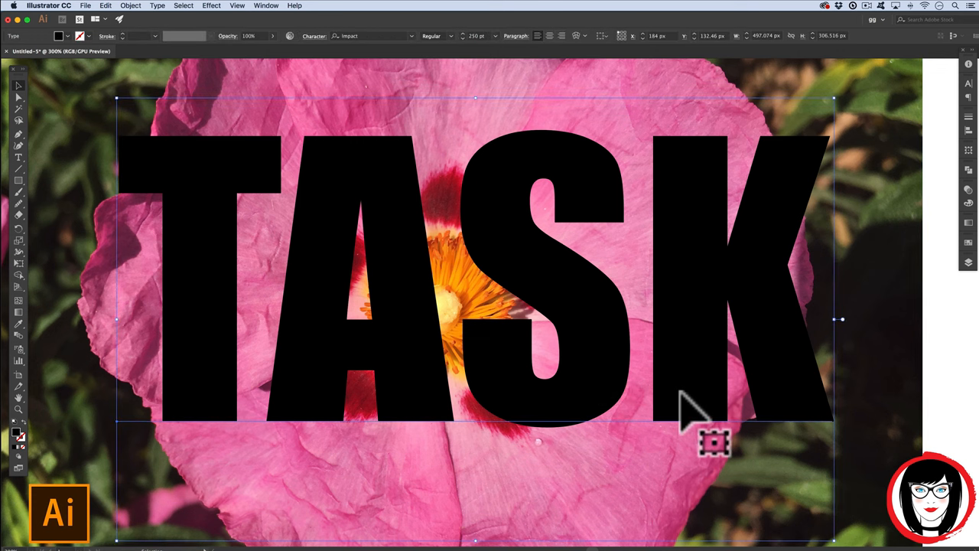
pyautogui.moveTo(371, 363)
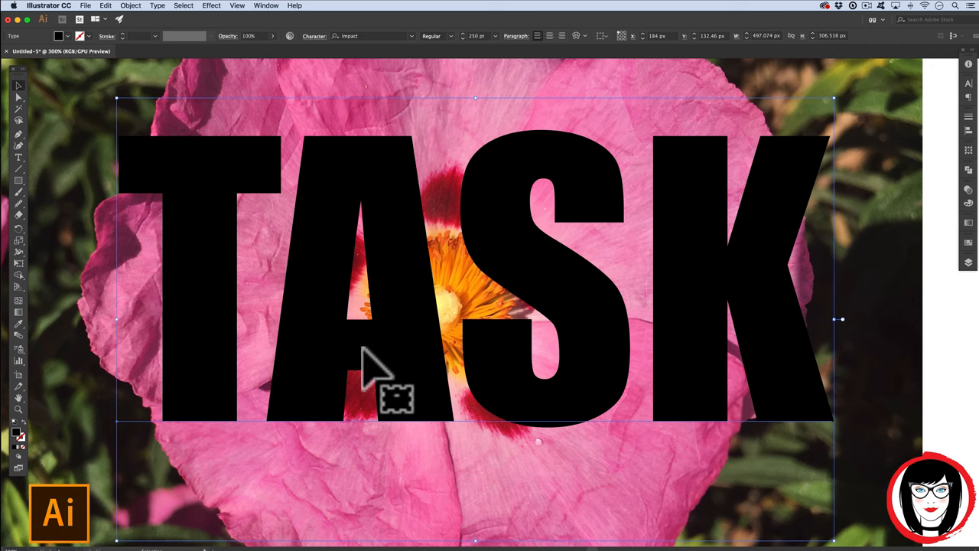
pyautogui.moveTo(142, 19)
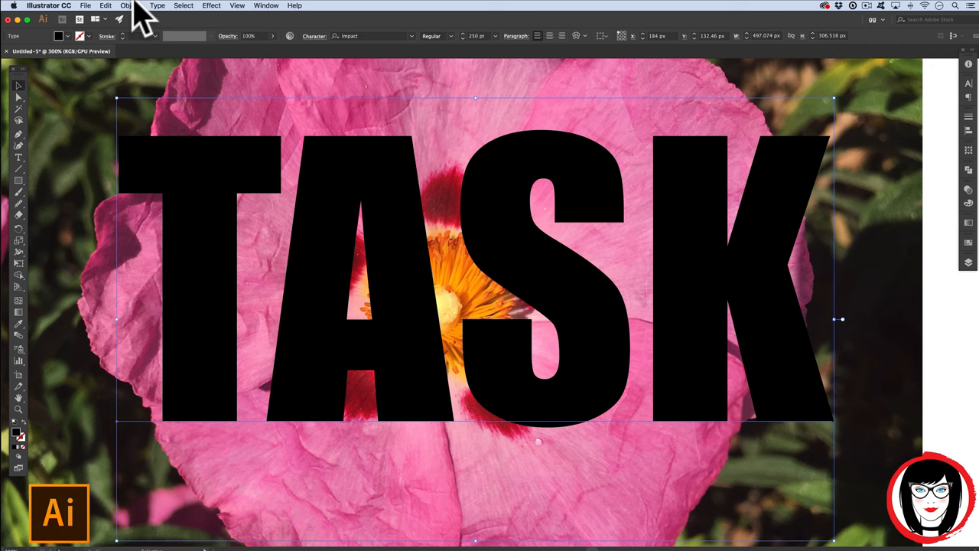
pyautogui.click(158, 5)
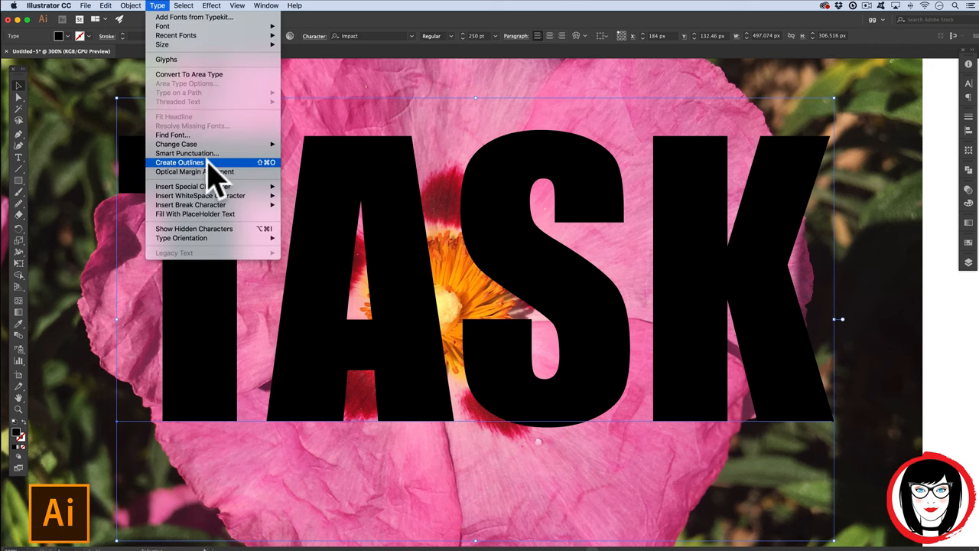
pyautogui.click(179, 163)
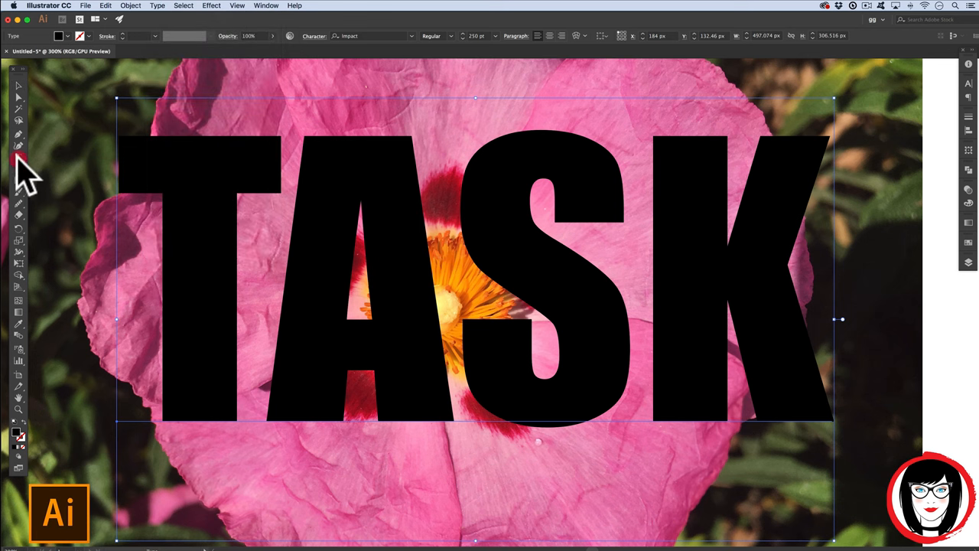
# Retype the black Impact lettering as MASK.
pyautogui.write('MASK')
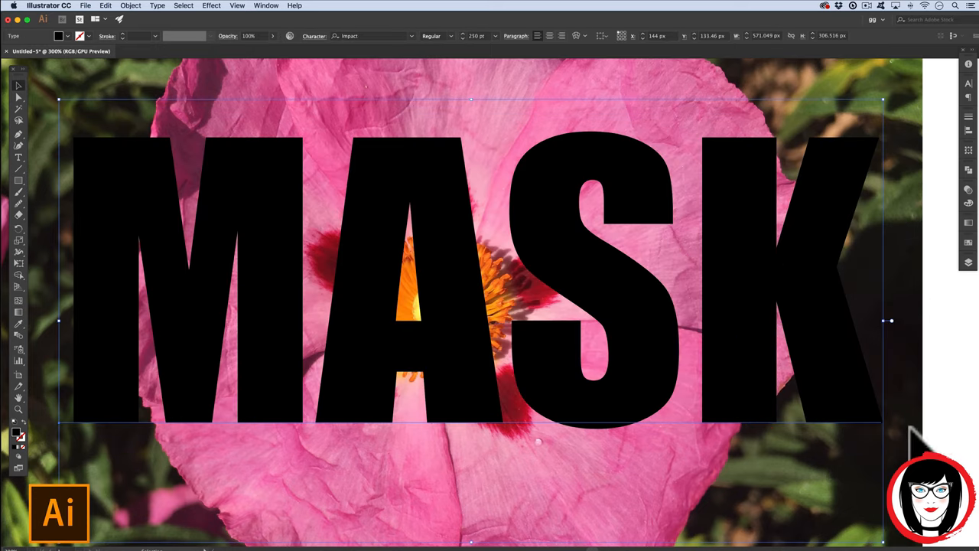
pyautogui.moveTo(848, 390)
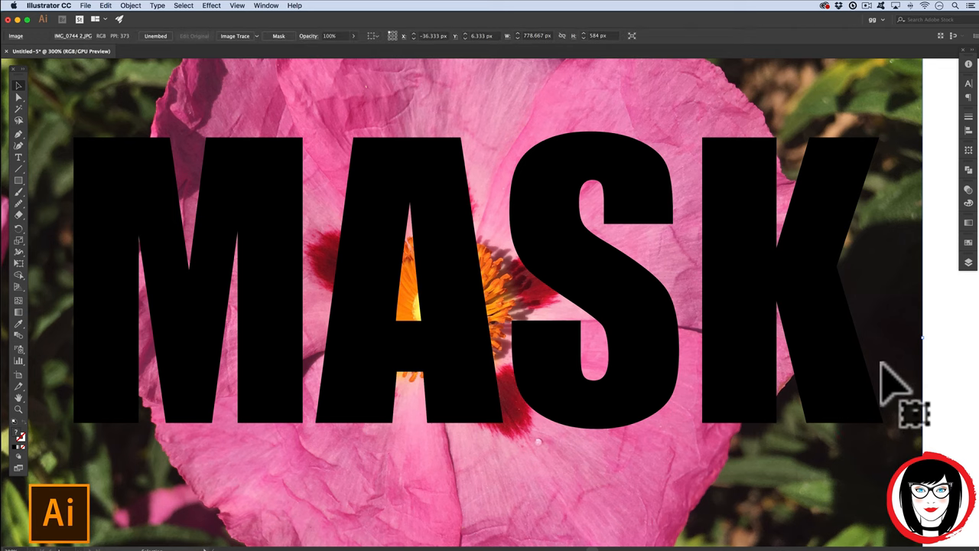
pyautogui.moveTo(849, 375)
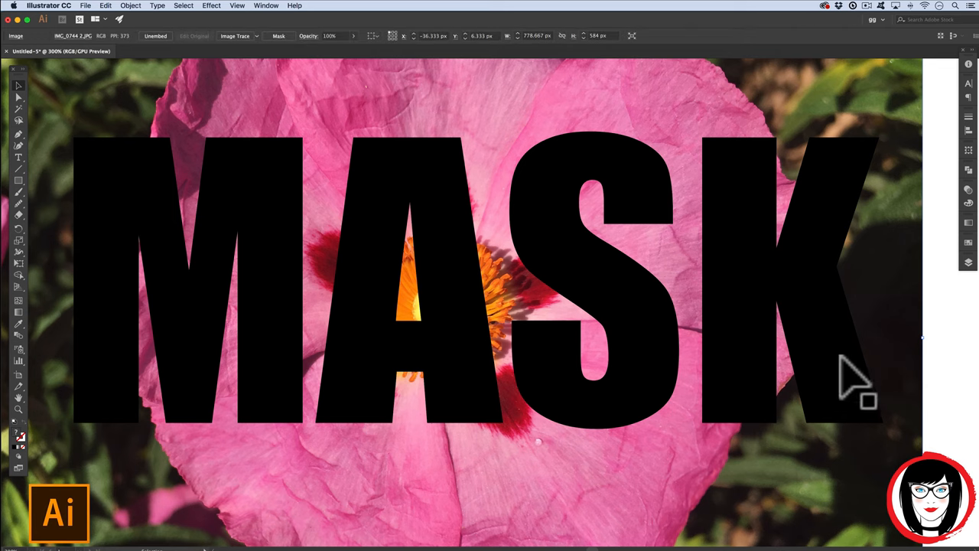
pyautogui.moveTo(738, 498)
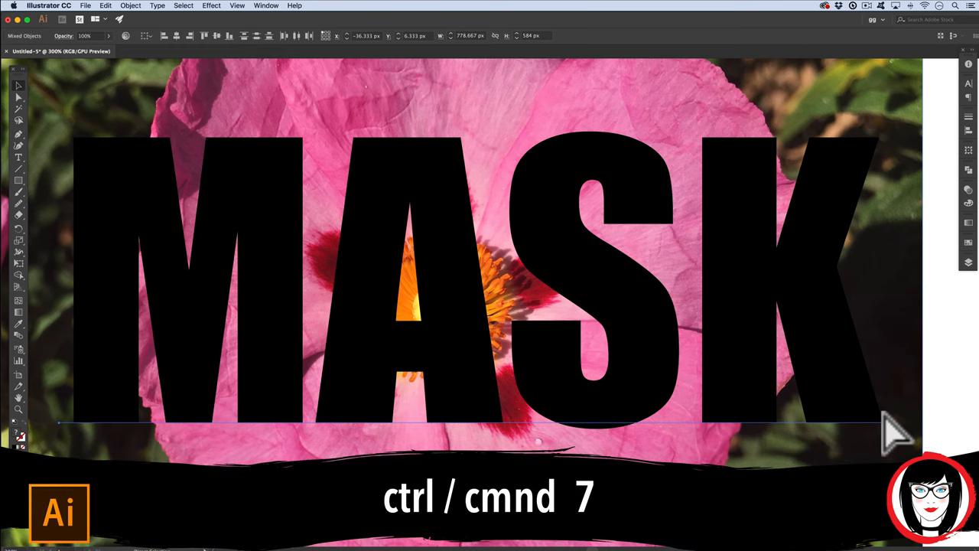
# Make a clipping mask from the MASK lettering and the flower photo.
pyautogui.click(130, 5)
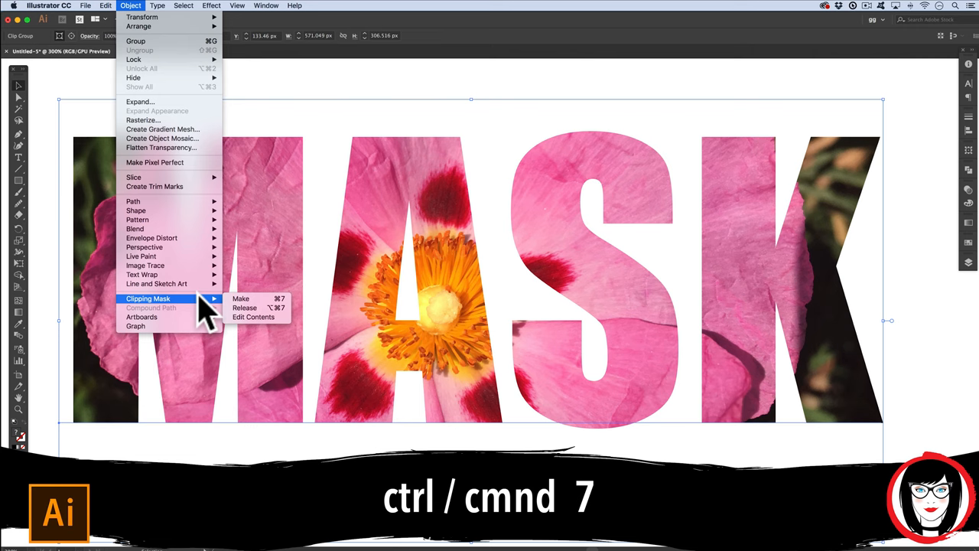
pyautogui.click(240, 298)
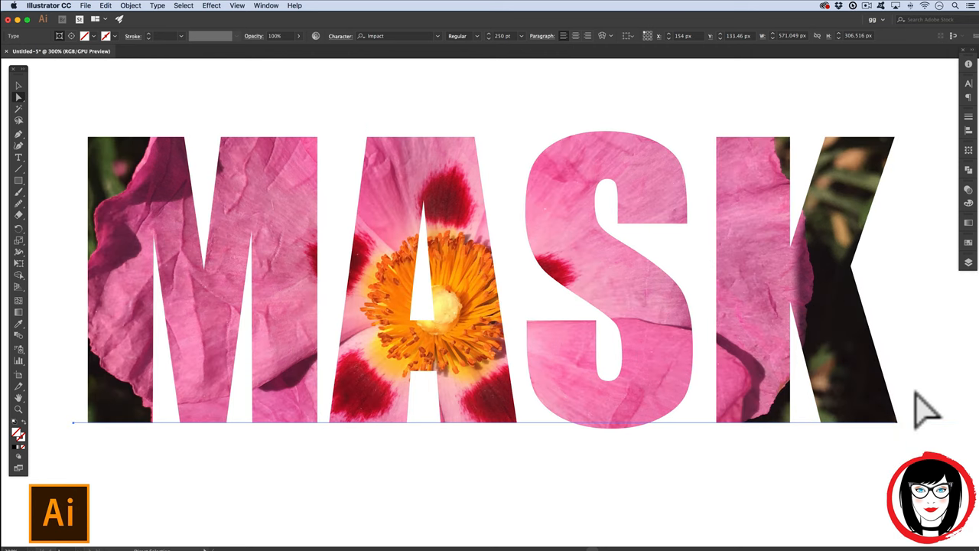
pyautogui.moveTo(58, 306)
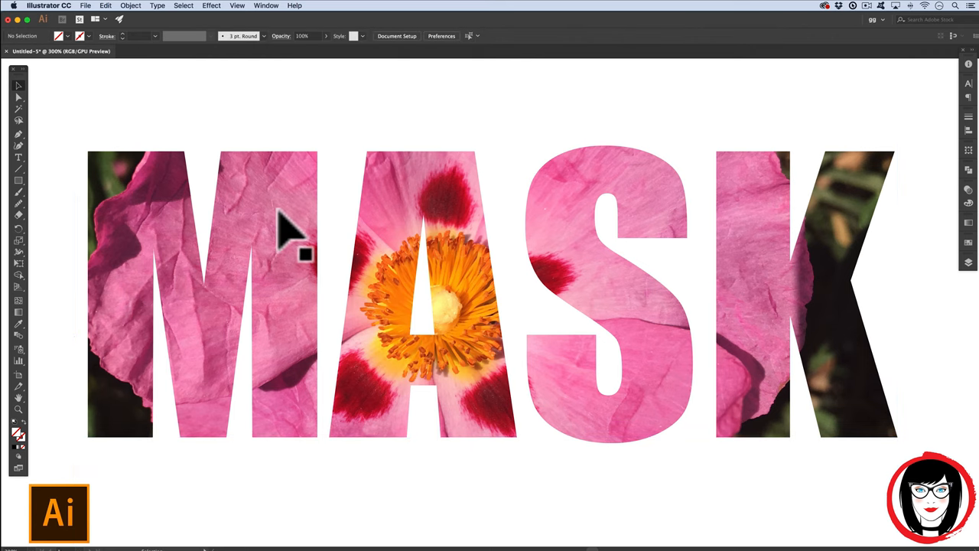
pyautogui.moveTo(551, 283)
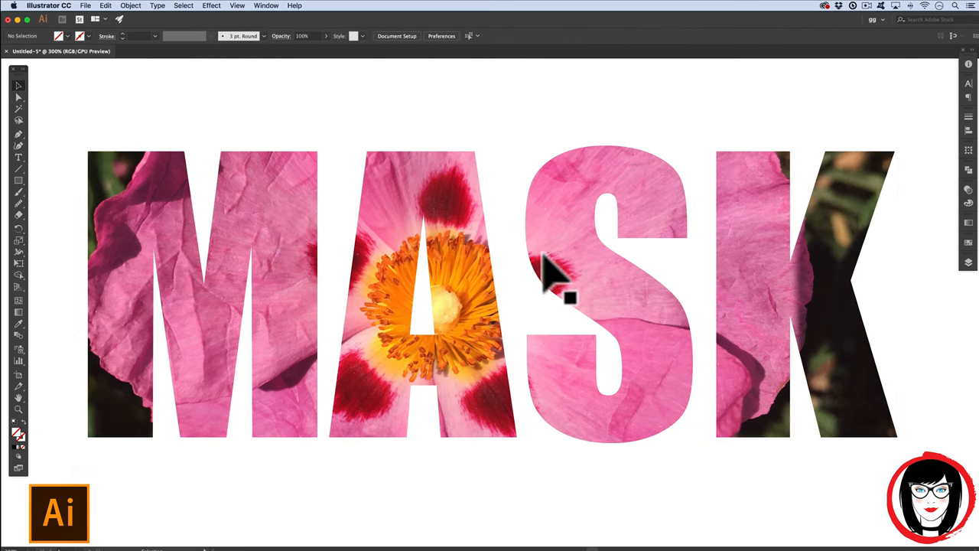
pyautogui.moveTo(619, 275)
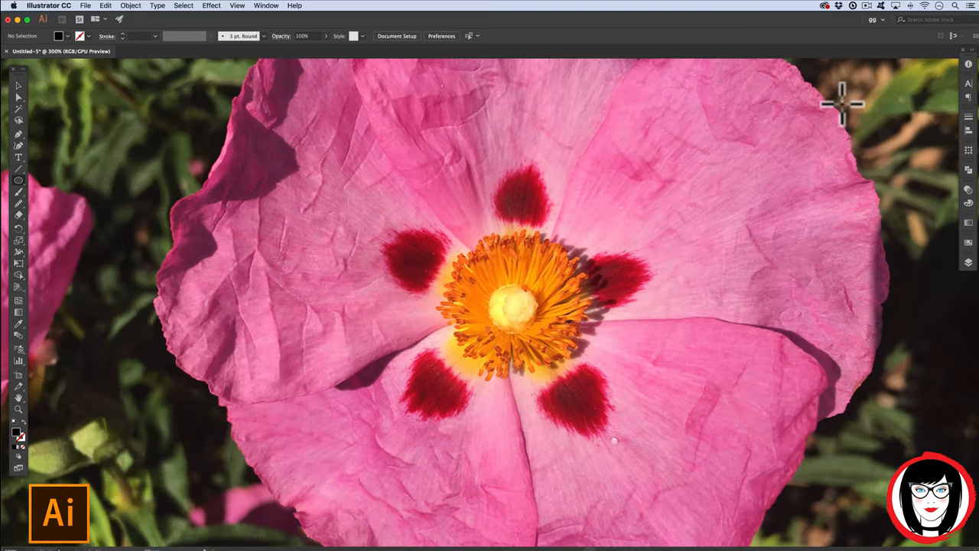
# Pick the Ellipse Tool from the shape tool flyout to draw a circle.
pyautogui.click(18, 181)
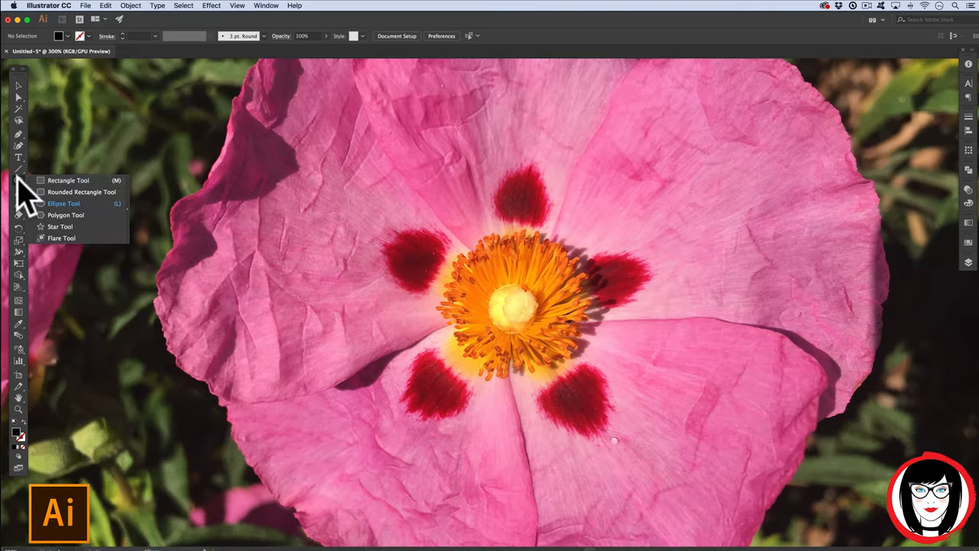
pyautogui.click(63, 203)
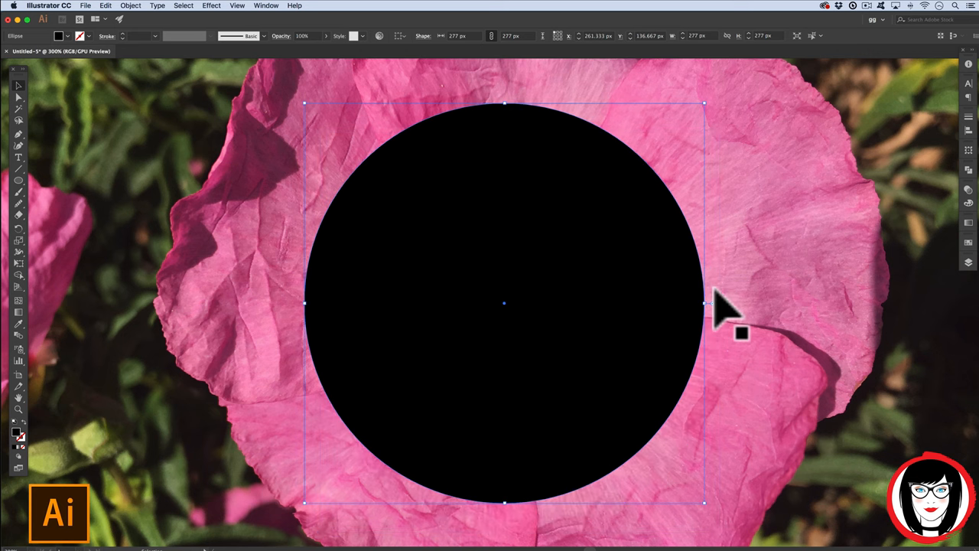
pyautogui.moveTo(807, 325)
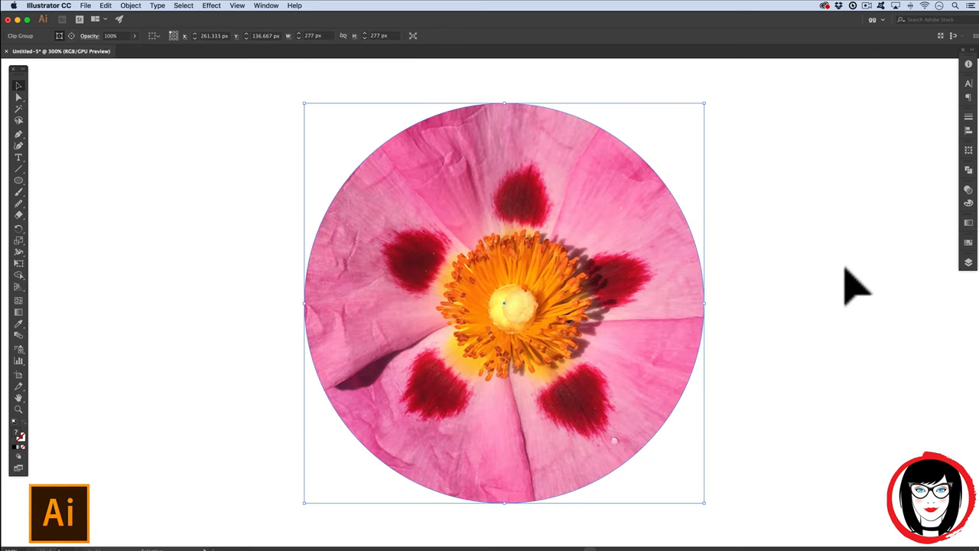
pyautogui.moveTo(754, 233)
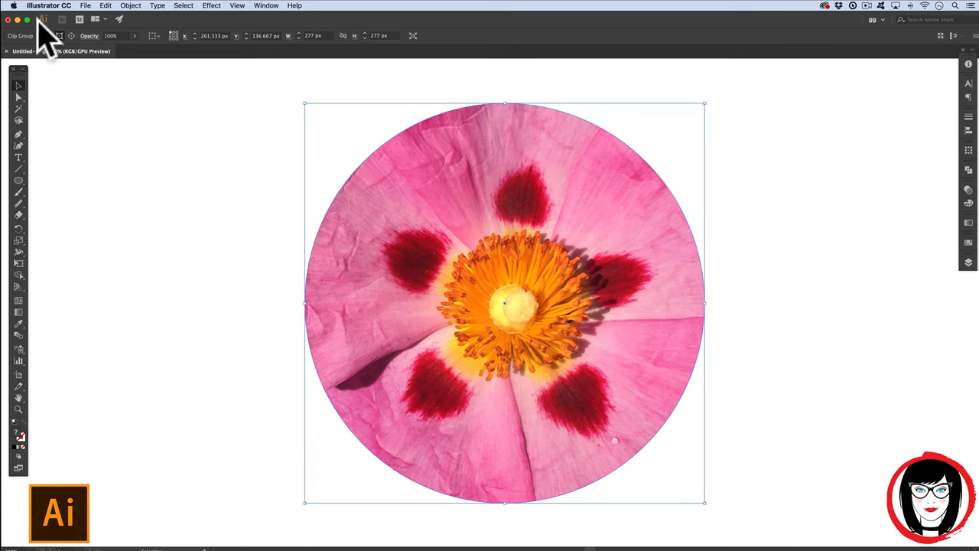
# Release the circular clipping mask so the full flower photo returns.
pyautogui.click(130, 5)
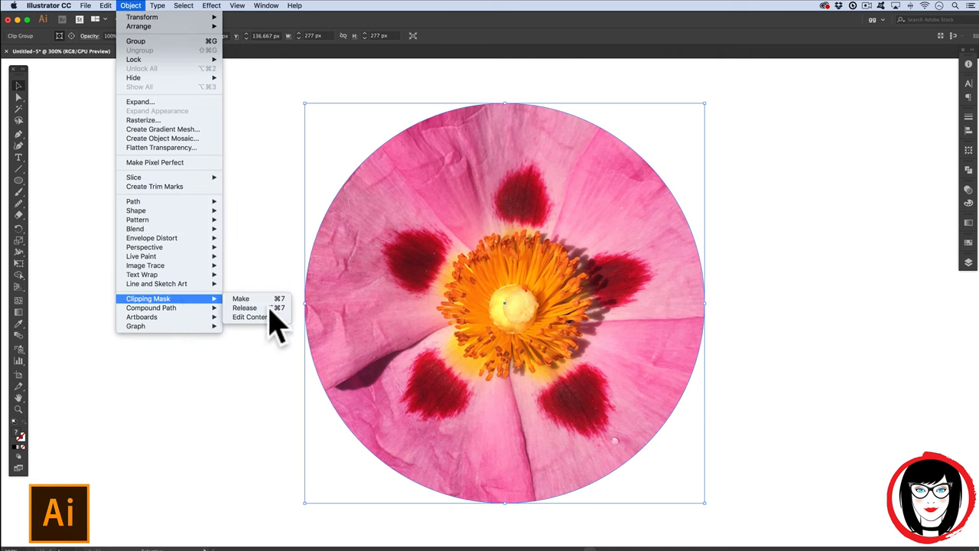
pyautogui.moveTo(245, 308)
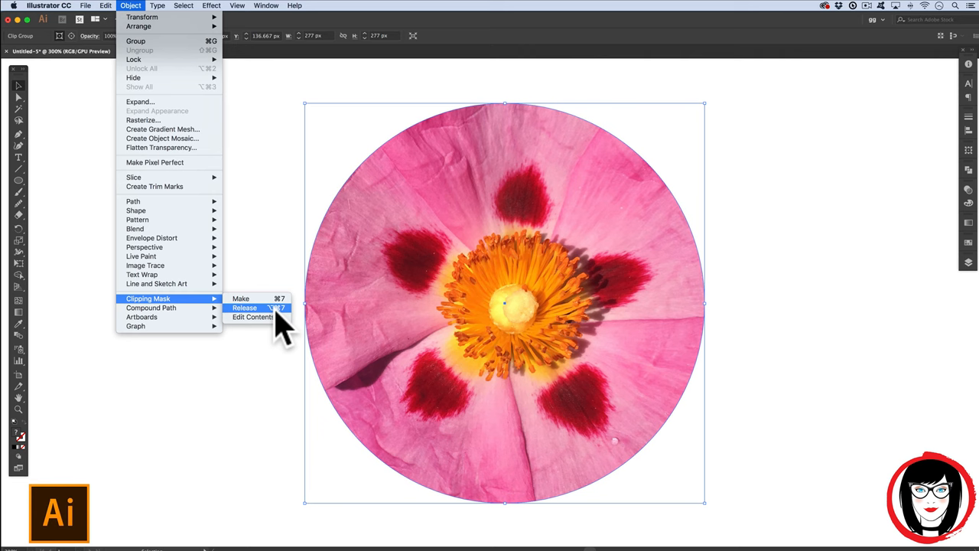
pyautogui.click(245, 307)
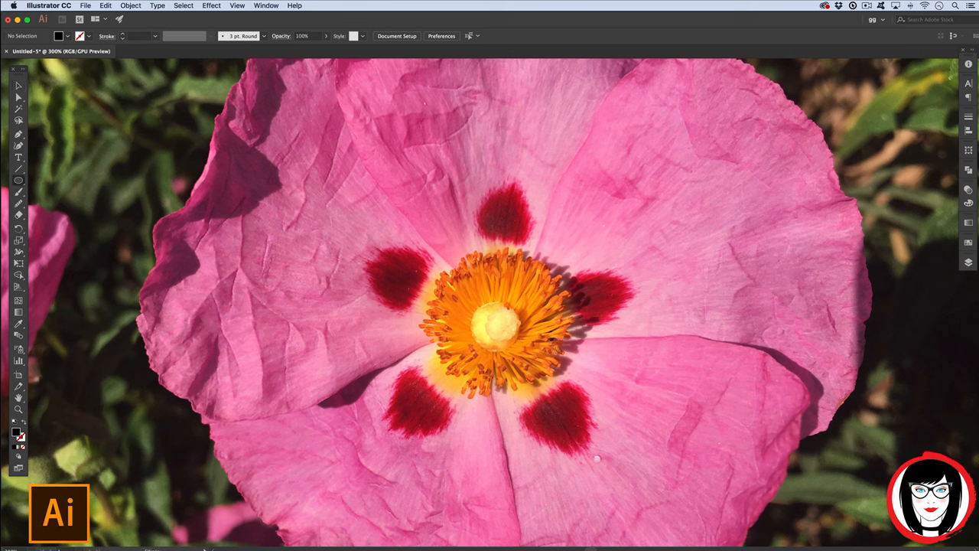
pyautogui.moveTo(493, 324)
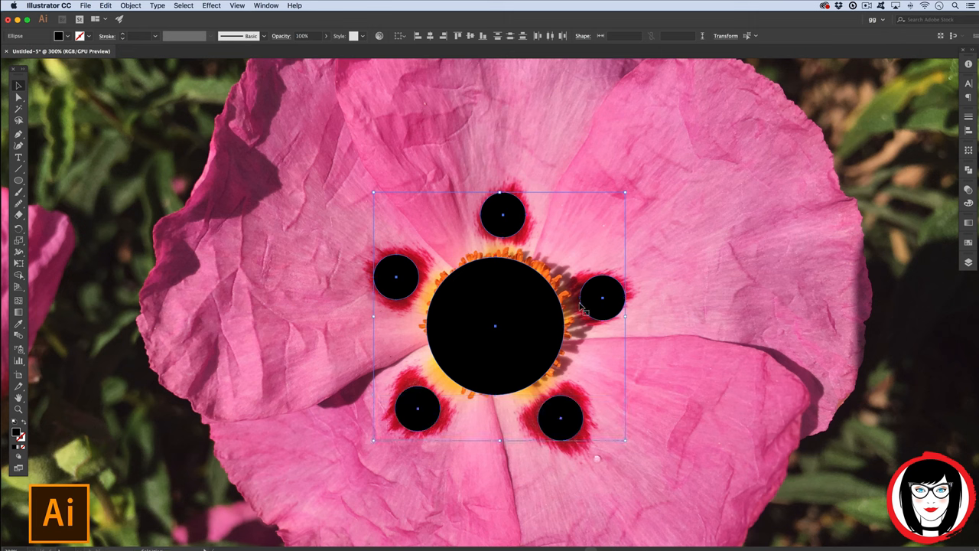
pyautogui.moveTo(639, 474)
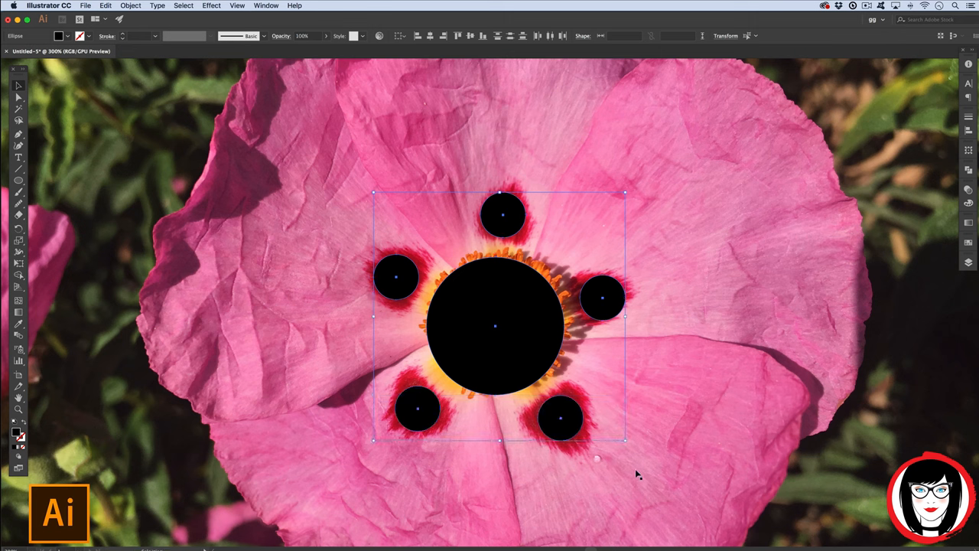
pyautogui.moveTo(683, 394)
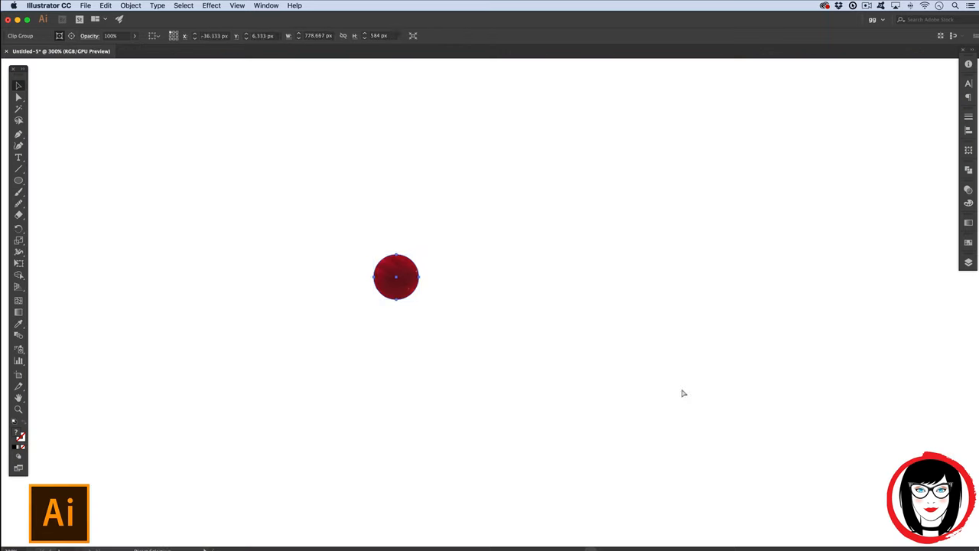
pyautogui.click(395, 276)
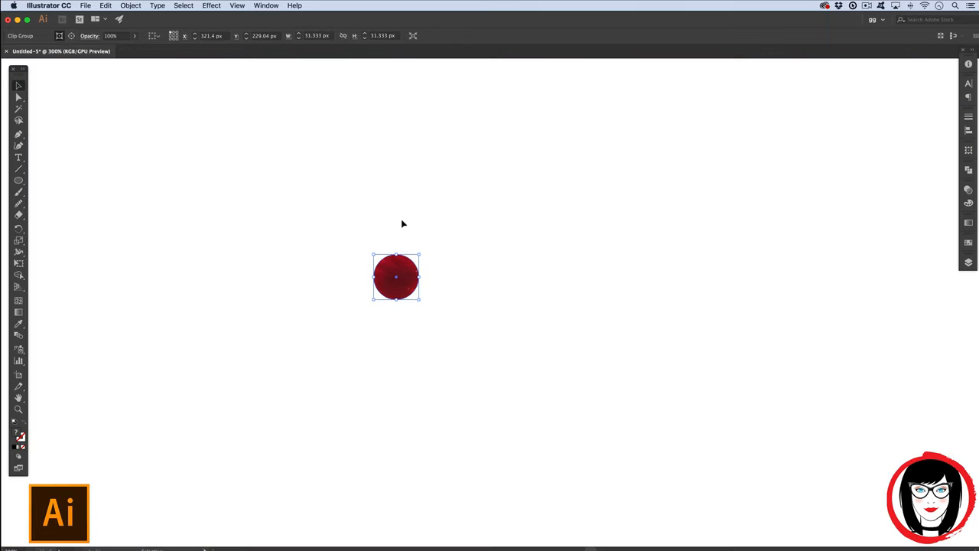
pyautogui.moveTo(469, 373)
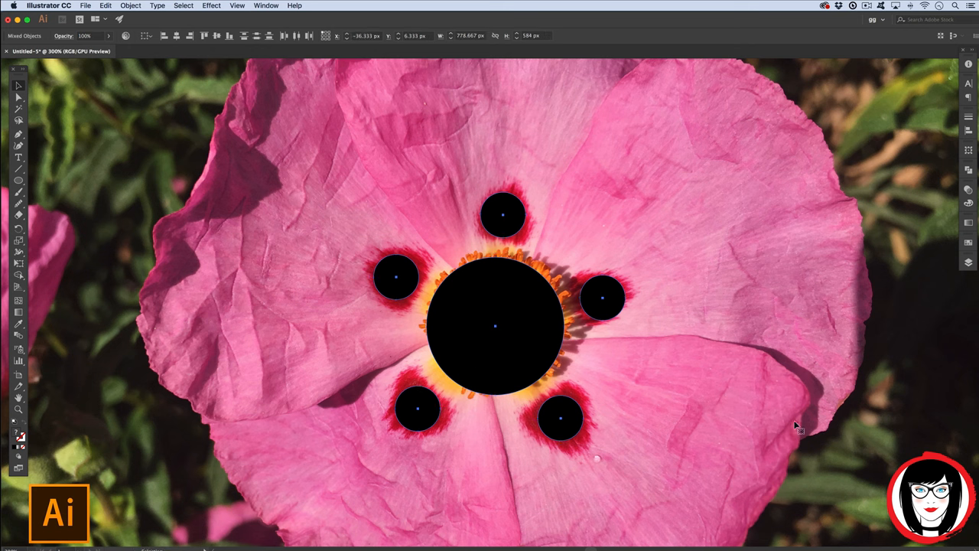
pyautogui.click(397, 277)
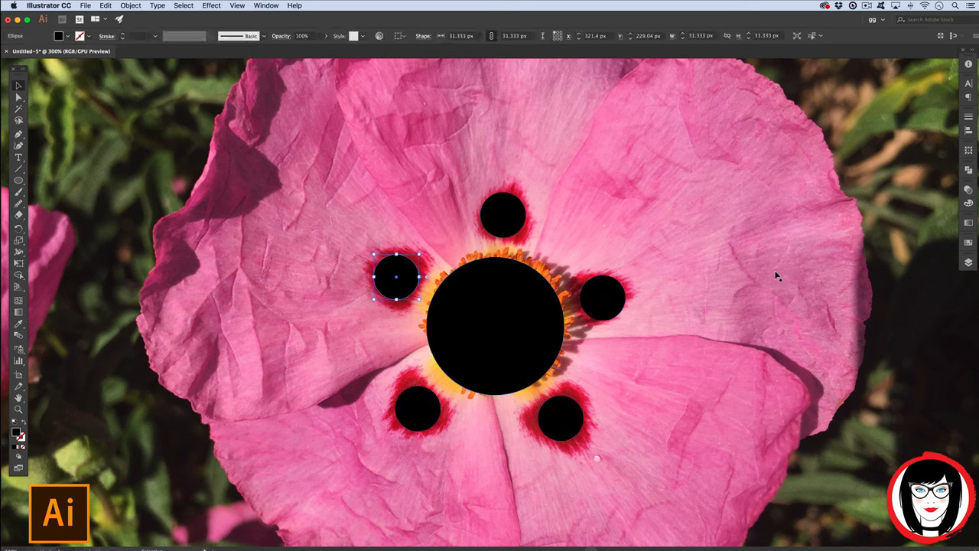
# Select all six black circles and make them one compound path.
pyautogui.click(601, 298)
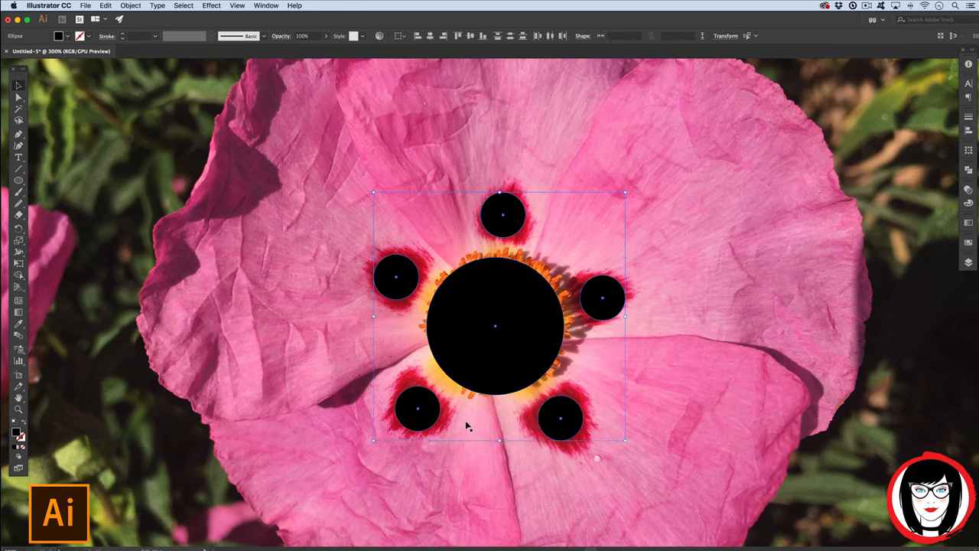
pyautogui.moveTo(572, 311)
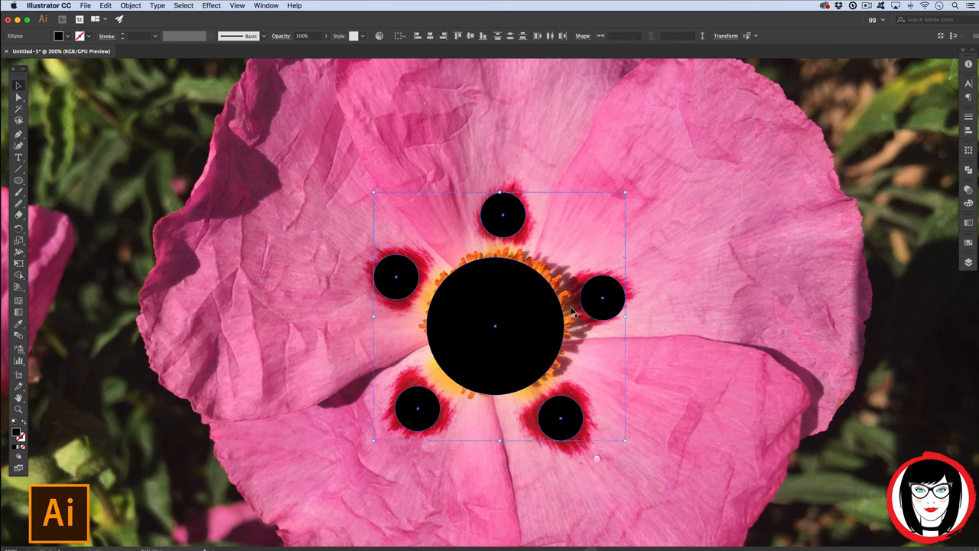
pyautogui.click(130, 5)
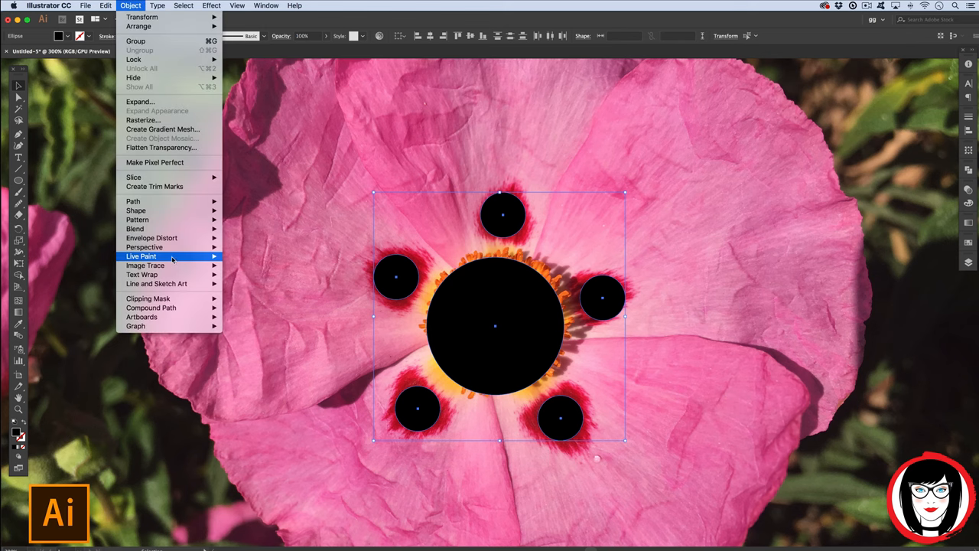
pyautogui.moveTo(151, 306)
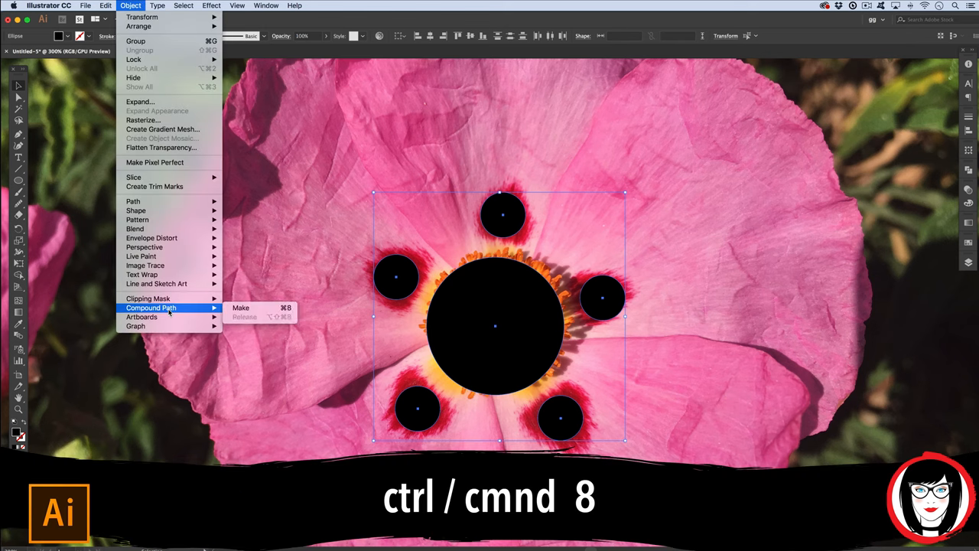
pyautogui.moveTo(241, 307)
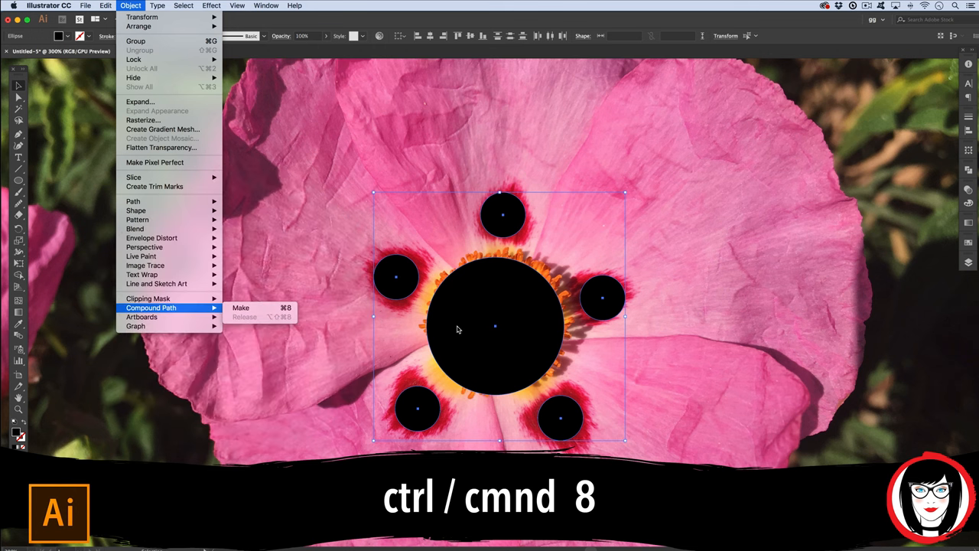
pyautogui.click(241, 307)
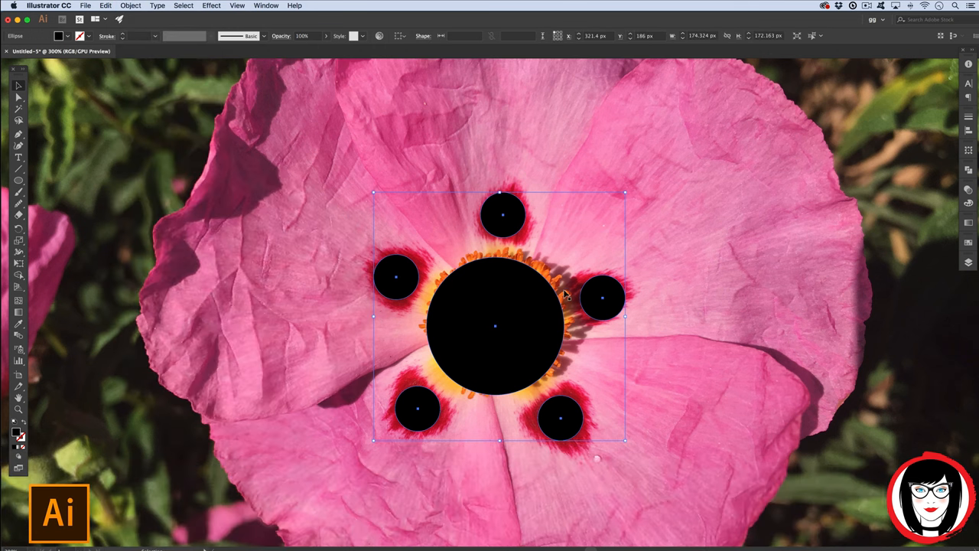
pyautogui.moveTo(501, 282)
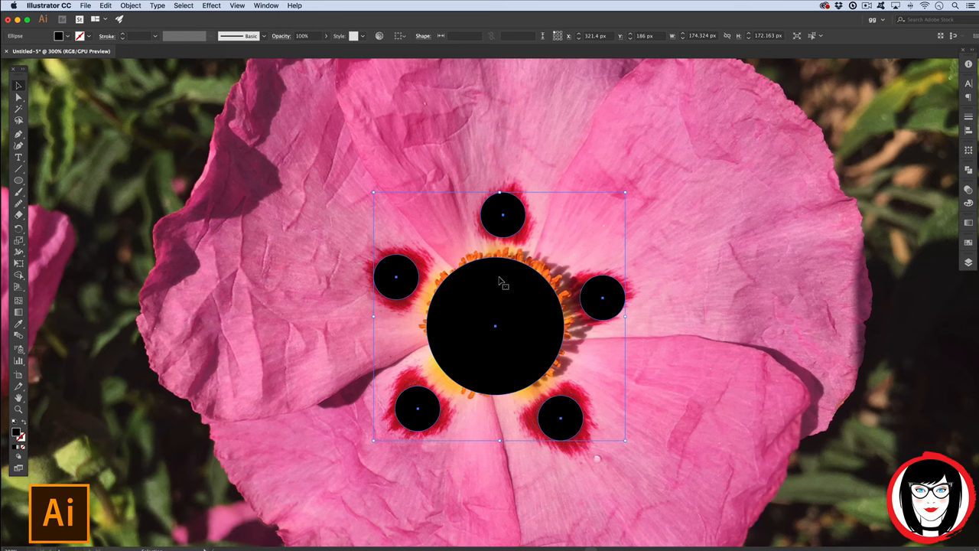
pyautogui.moveTo(313, 253)
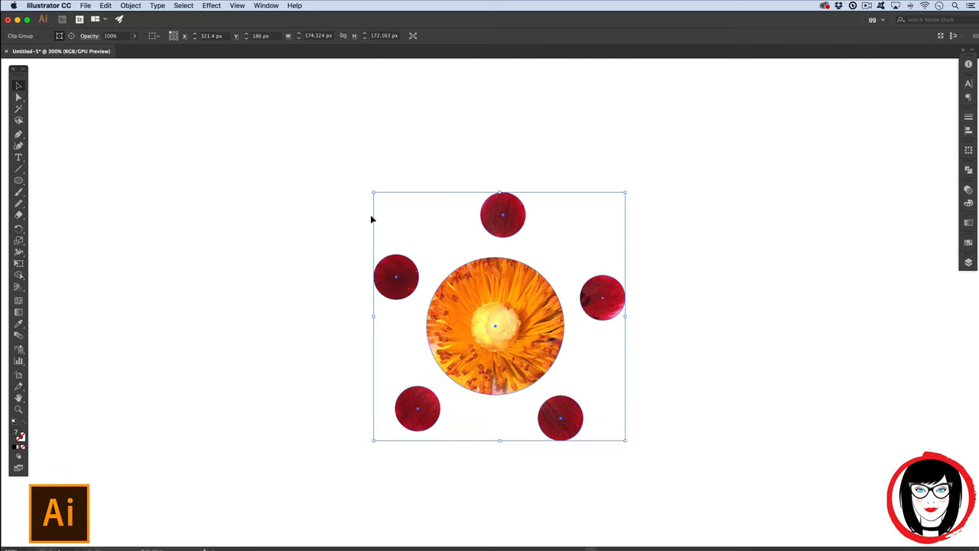
pyautogui.moveTo(635, 317)
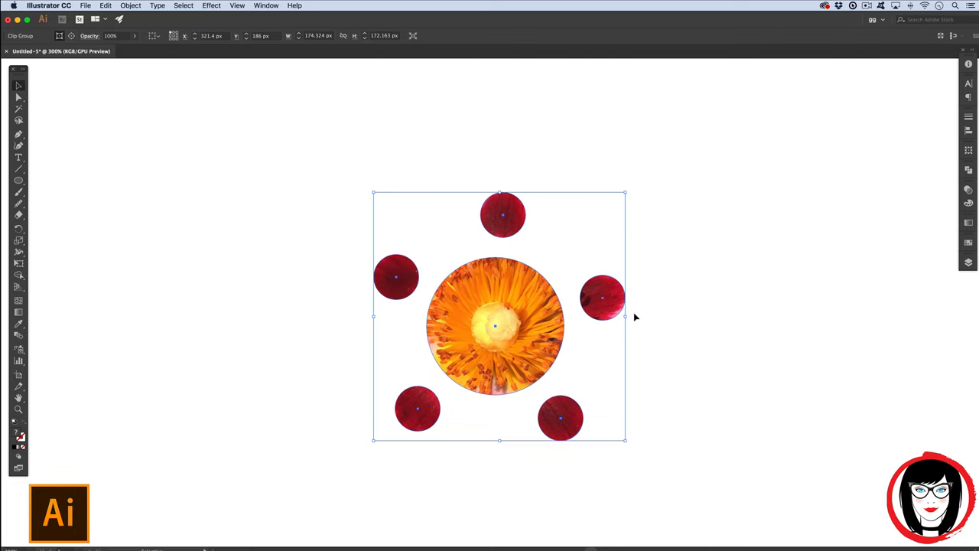
pyautogui.moveTo(719, 327)
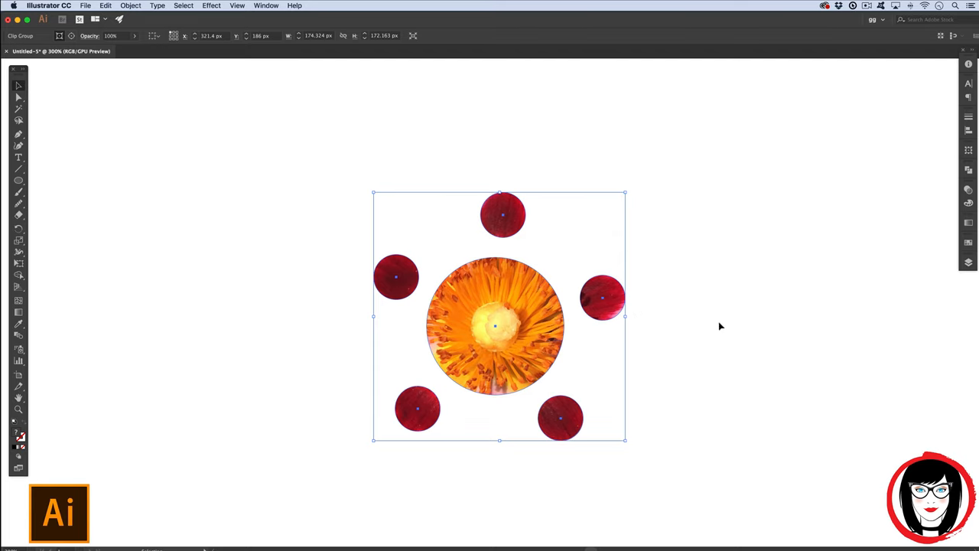
# Deselect the flower photo clipped to the six-circle compound path.
pyautogui.click(740, 328)
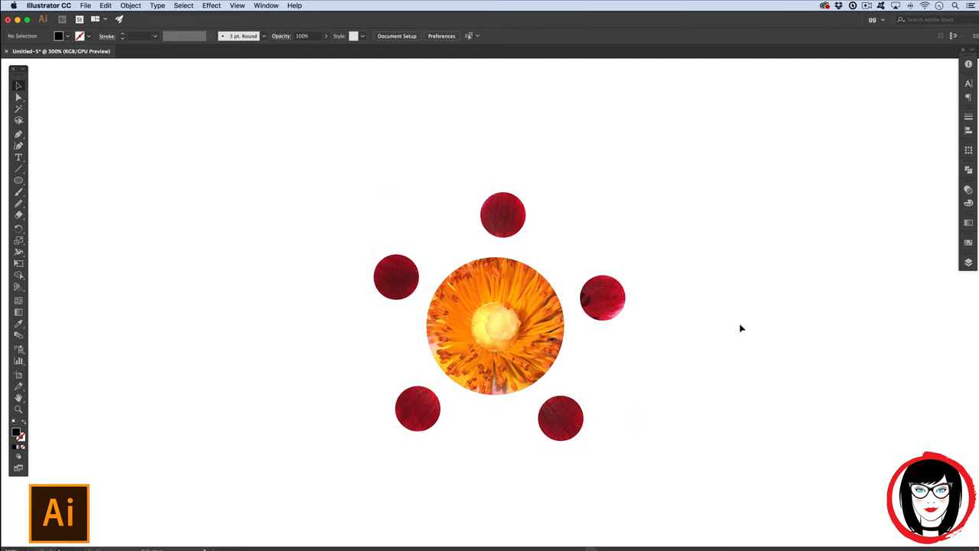